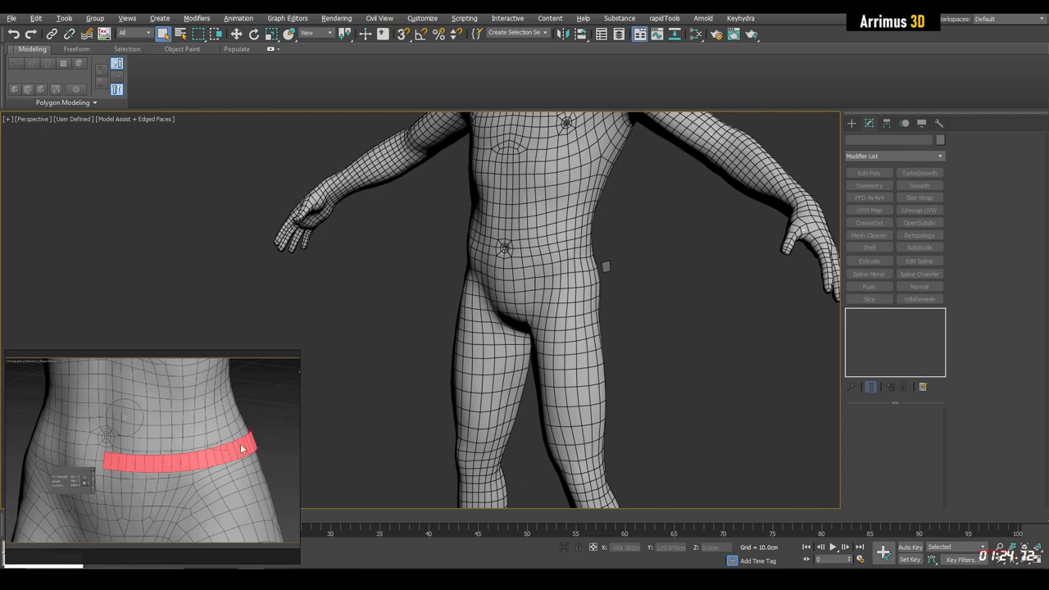
pyautogui.moveTo(412, 416)
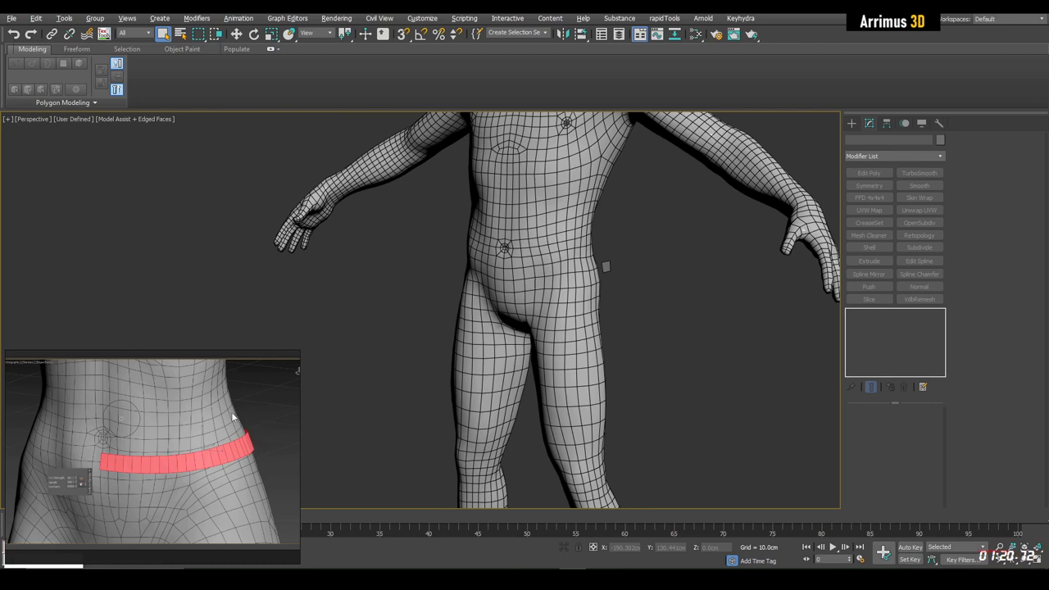
pyautogui.moveTo(607, 269)
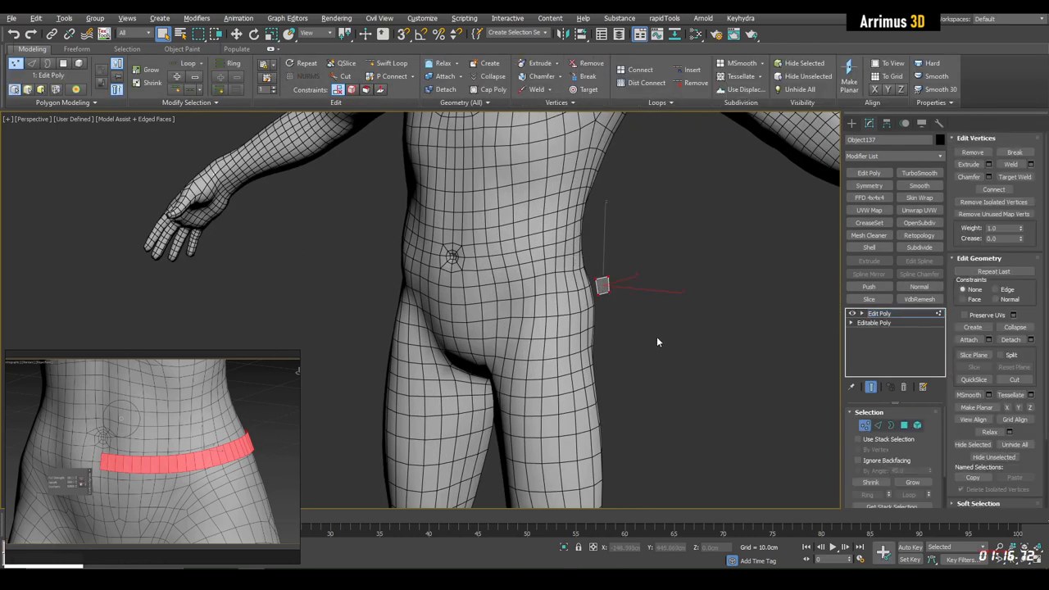
# Step: Set Freeform Draw On to Surface/Selection so new strips follow the body surface
pyautogui.click(76, 49)
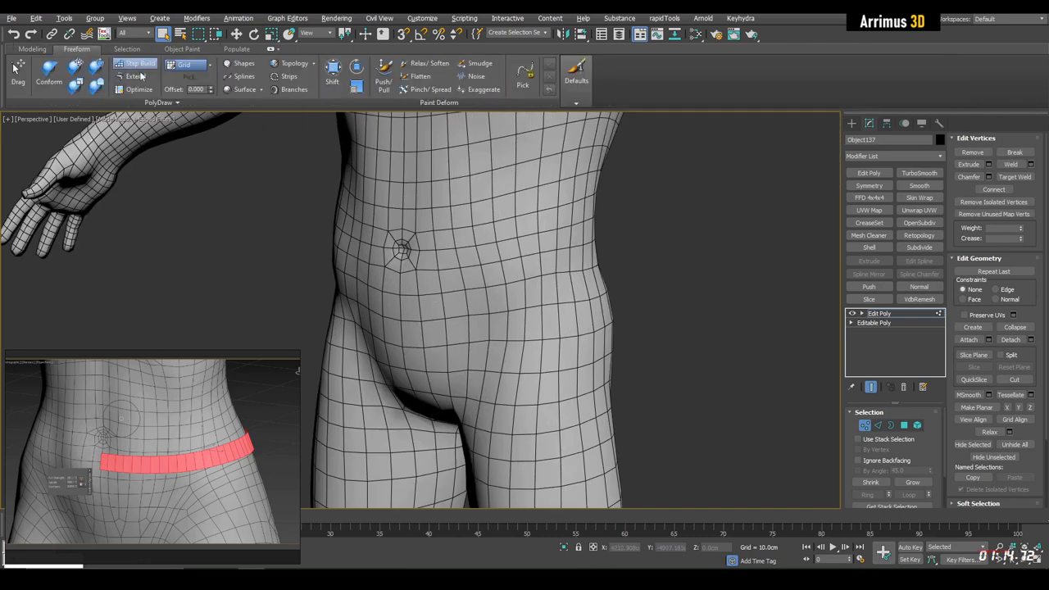
pyautogui.click(184, 66)
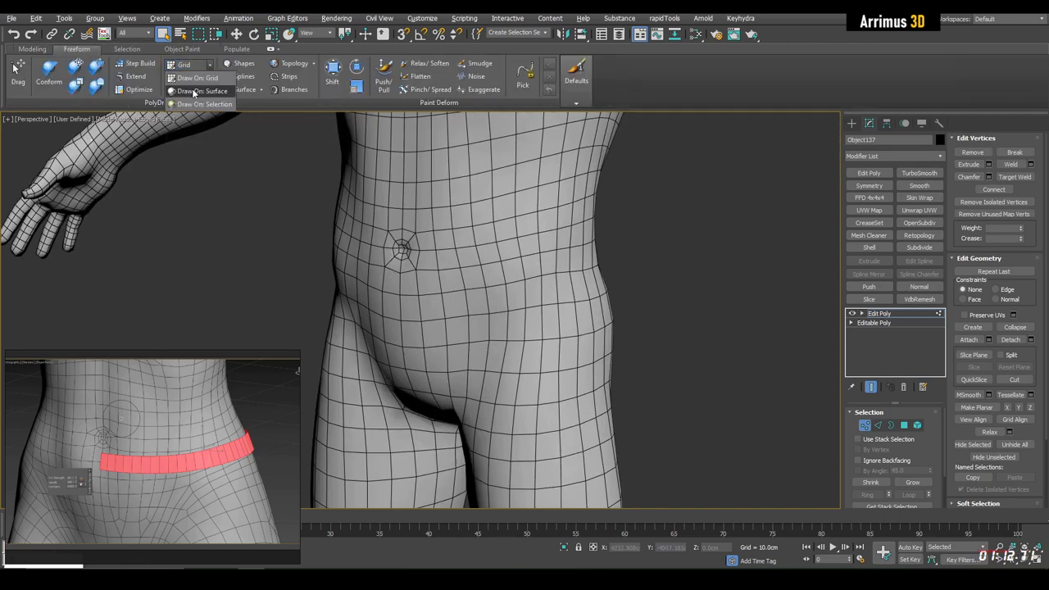
pyautogui.click(203, 90)
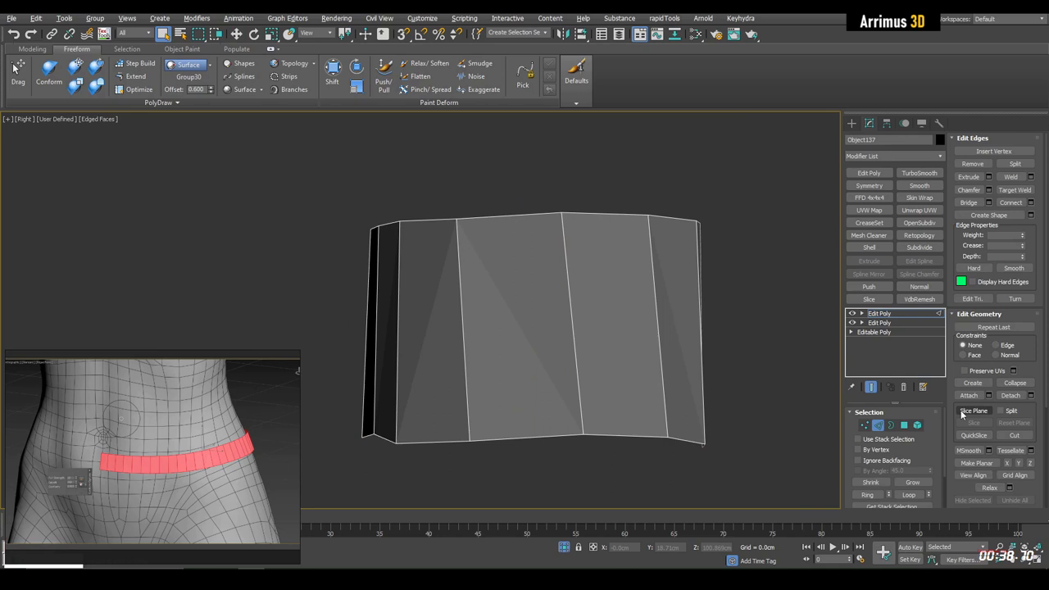
# Step: Activate Slice Plane on the waistband strip in Edge sub-object mode
pyautogui.click(973, 410)
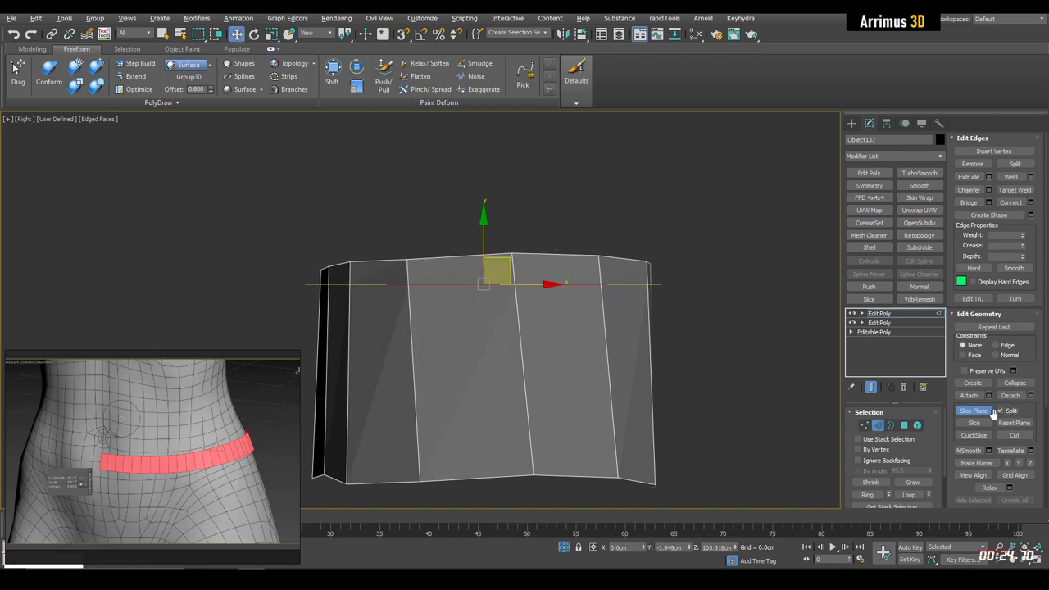
# Step: Slice a horizontal edge loop across the band and act on the top Edit Poly layer
pyautogui.click(973, 410)
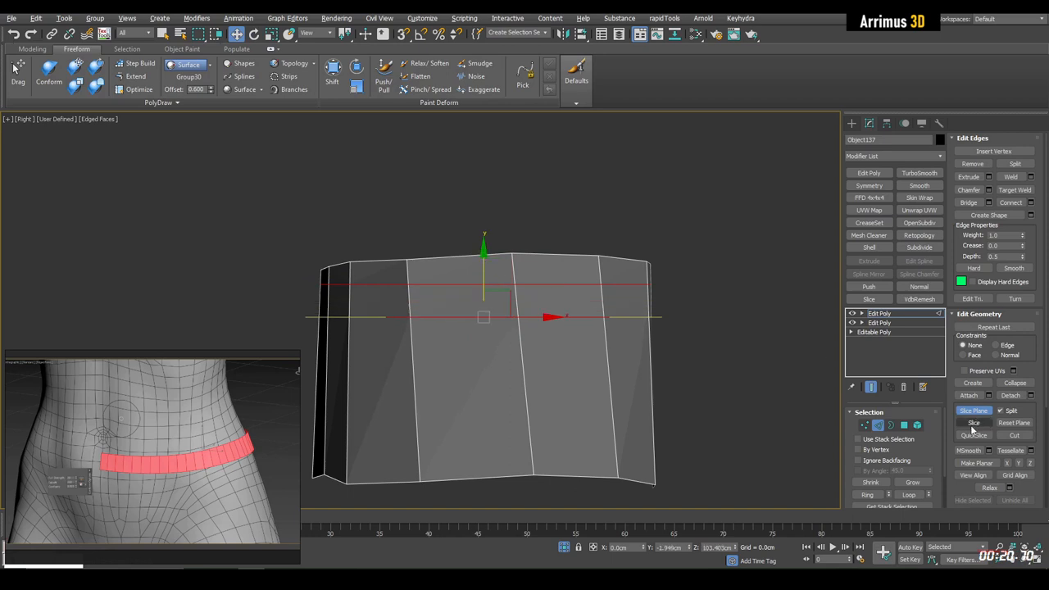
pyautogui.click(973, 410)
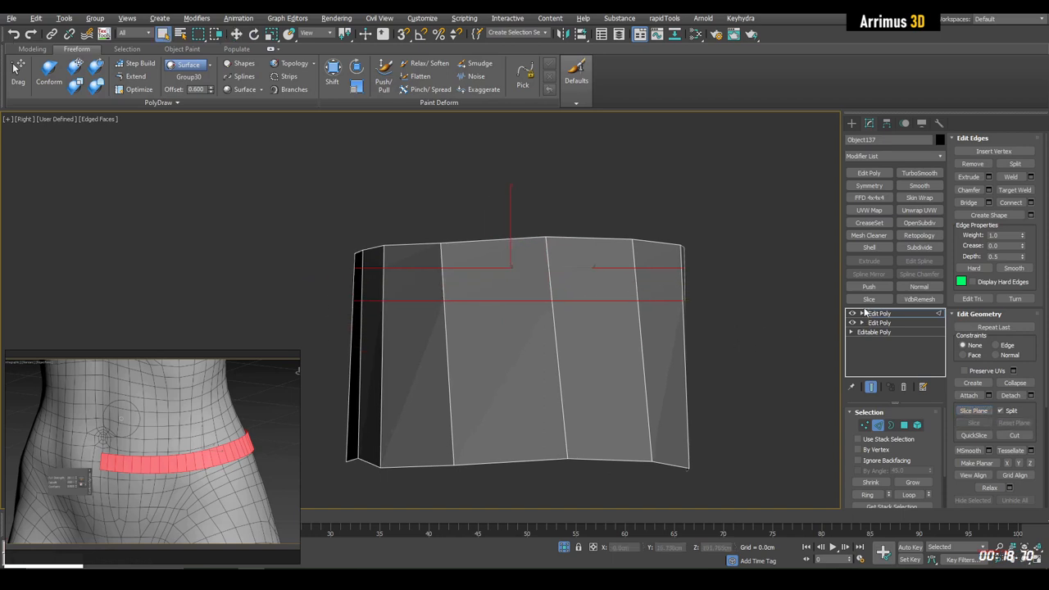
pyautogui.click(885, 360)
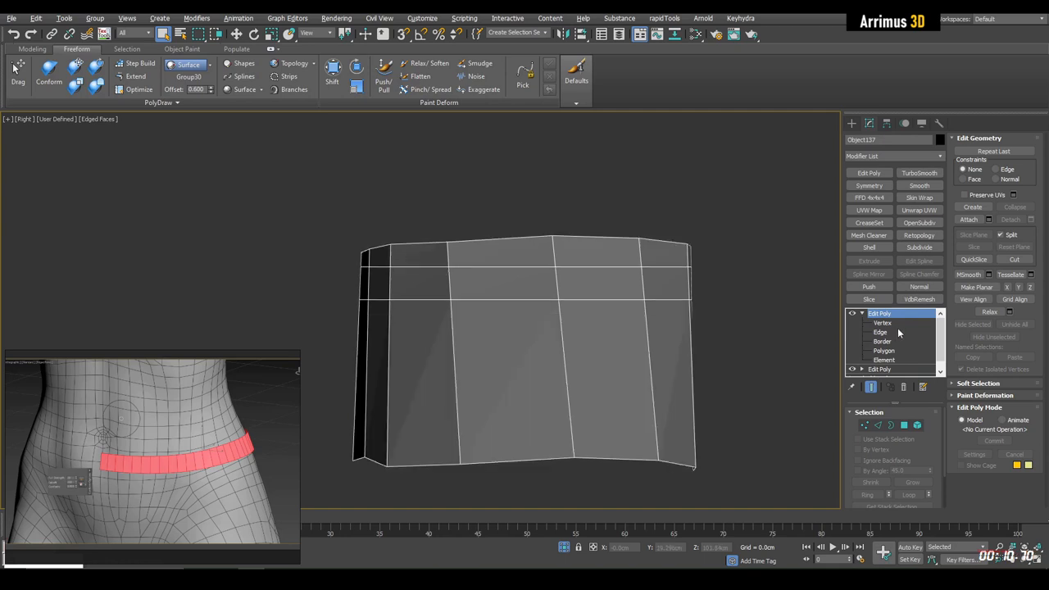
pyautogui.rightClick(878, 313)
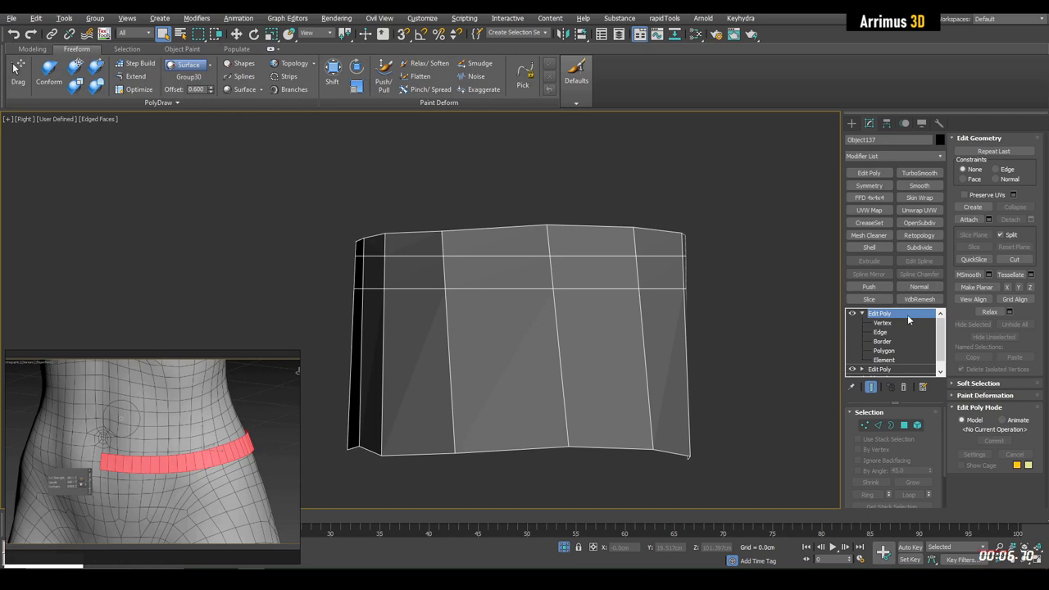
pyautogui.click(852, 313)
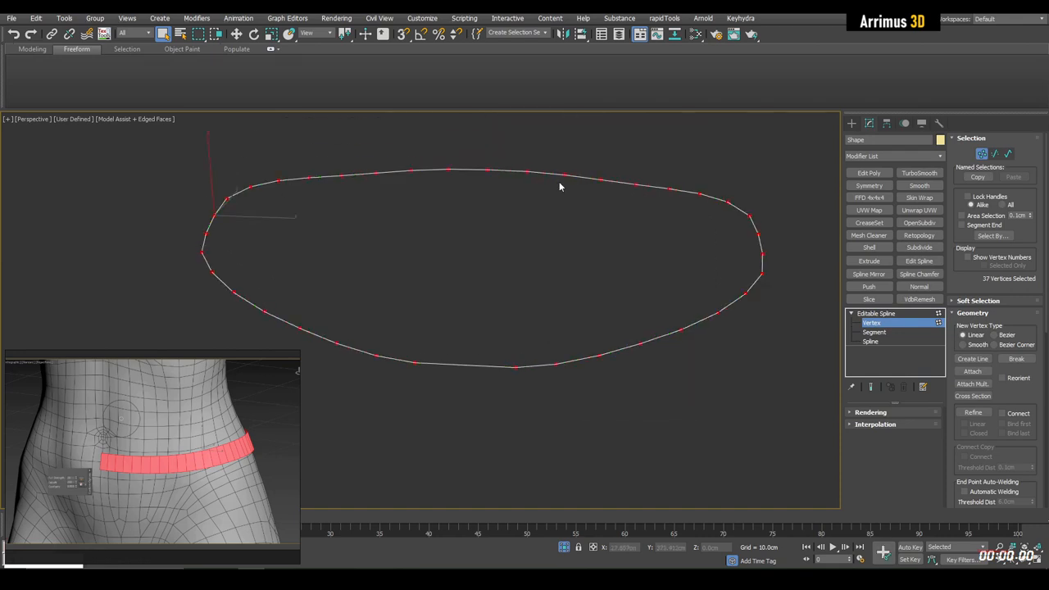
# Step: Return the belt spline to object level and enable its Rendering in the viewport
pyautogui.click(871, 323)
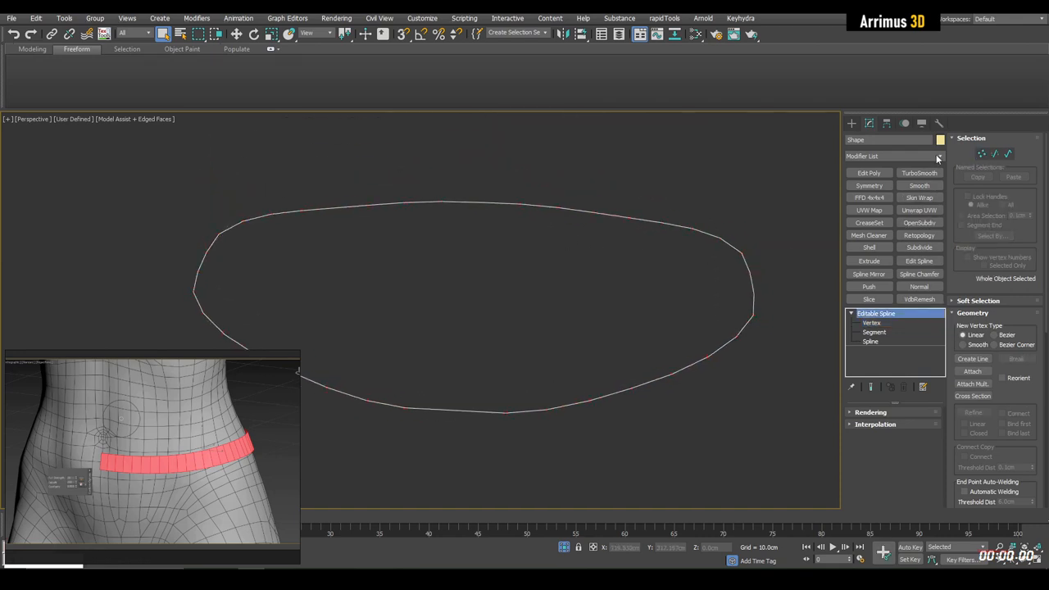
pyautogui.click(871, 321)
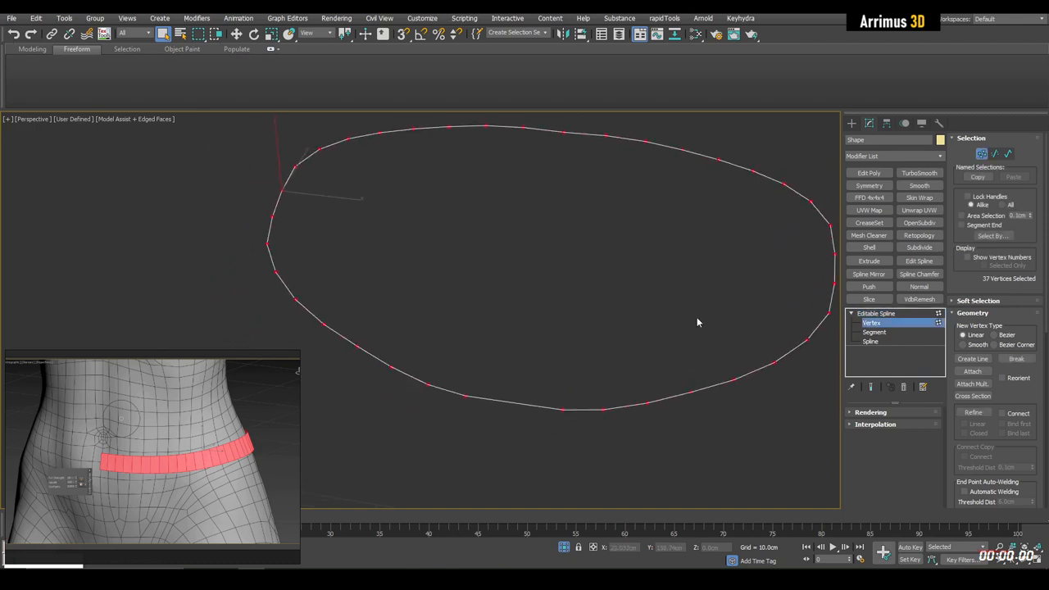
pyautogui.click(875, 313)
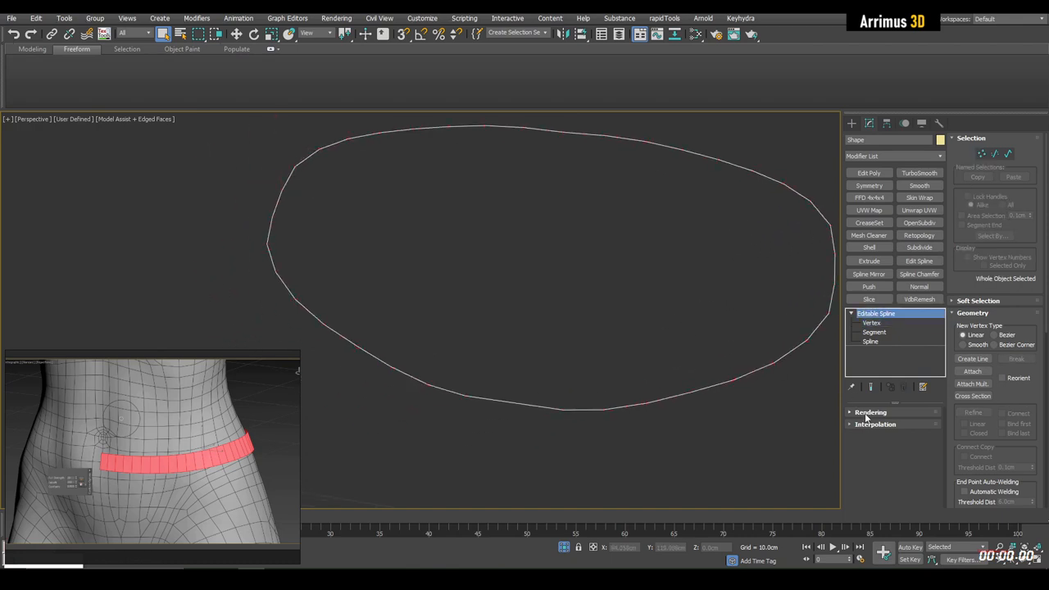
pyautogui.click(870, 411)
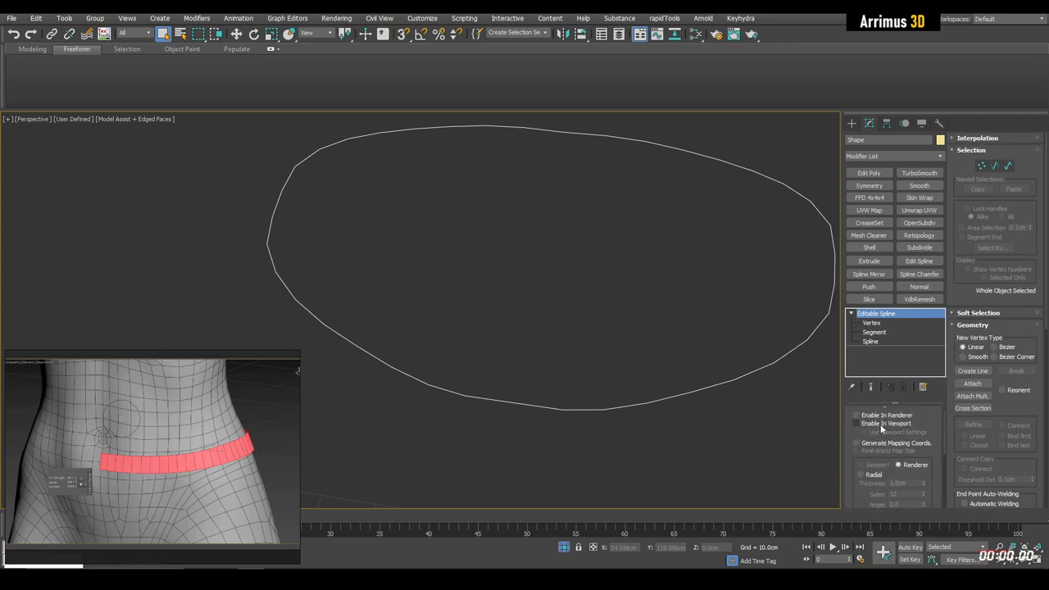
pyautogui.click(857, 422)
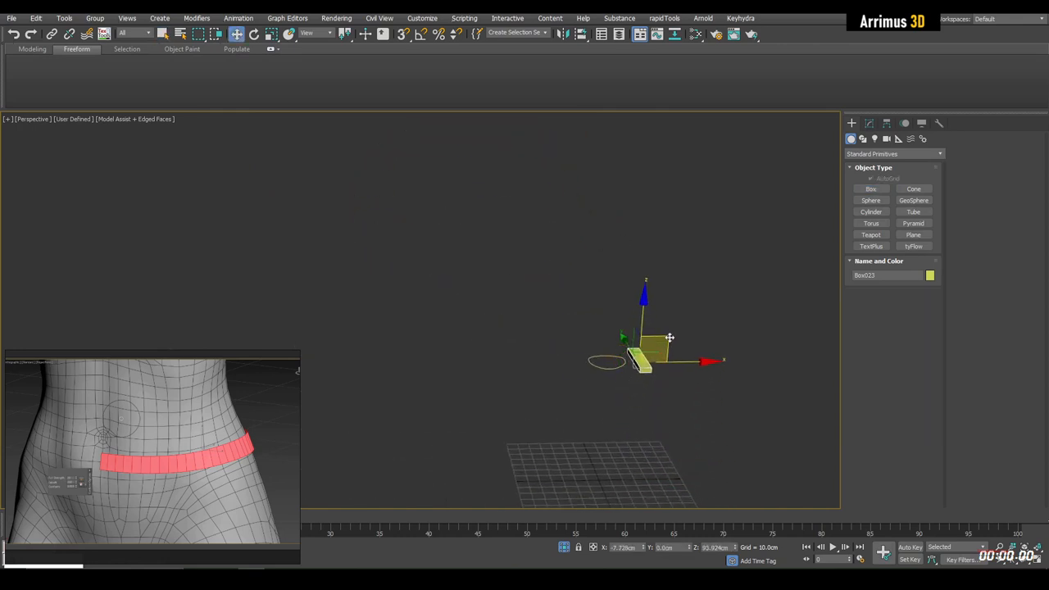
# Step: Create a long, thin, finely segmented Box primitive for the belt slab
pyautogui.click(862, 138)
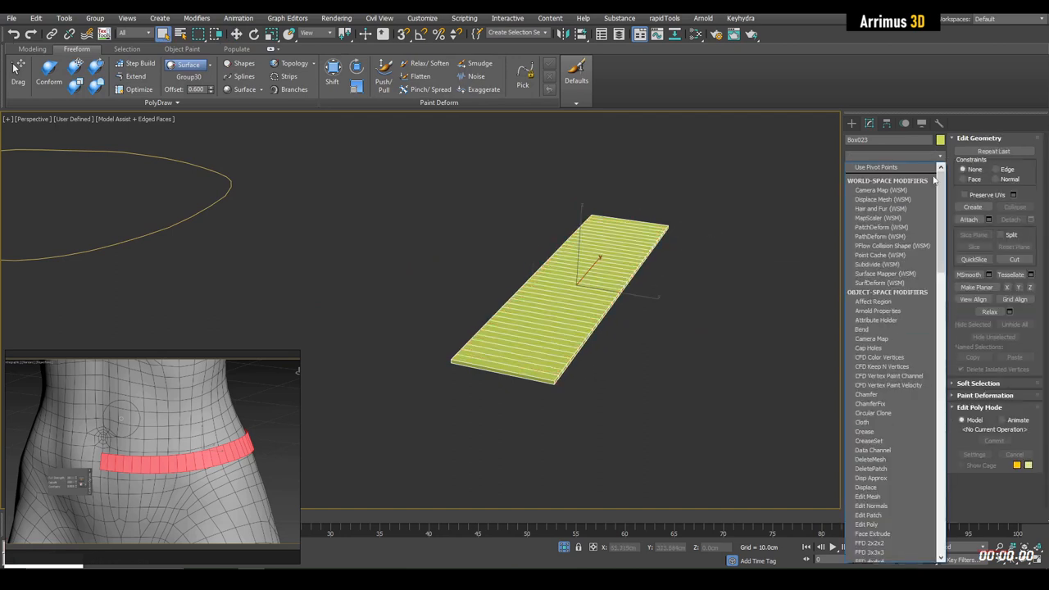
# Step: Add Path Deform Binding (WSM) to the slab and change its deform axis to wrap the spline
pyautogui.click(878, 236)
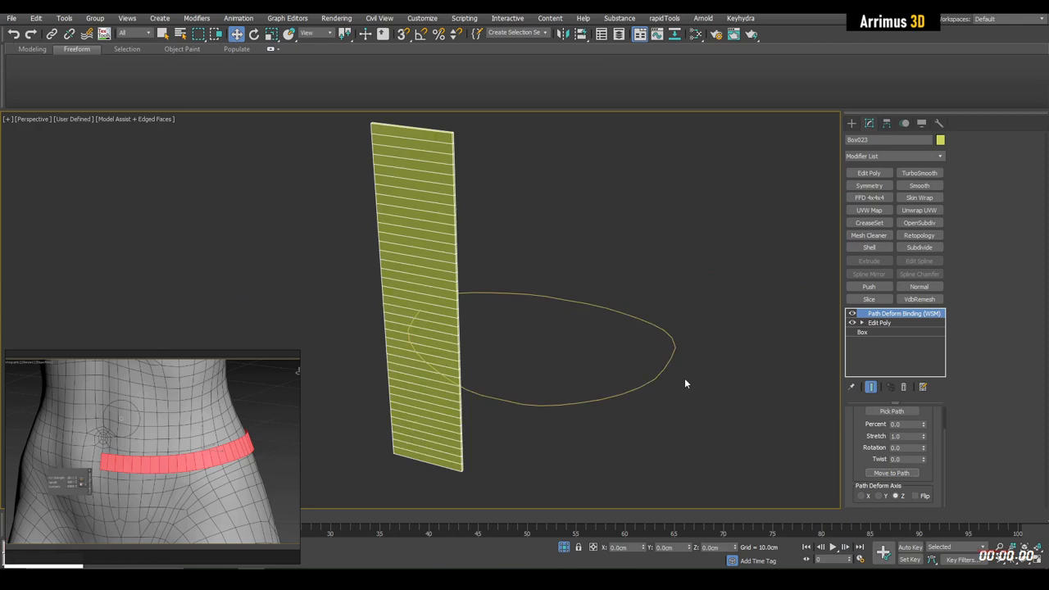
pyautogui.click(868, 495)
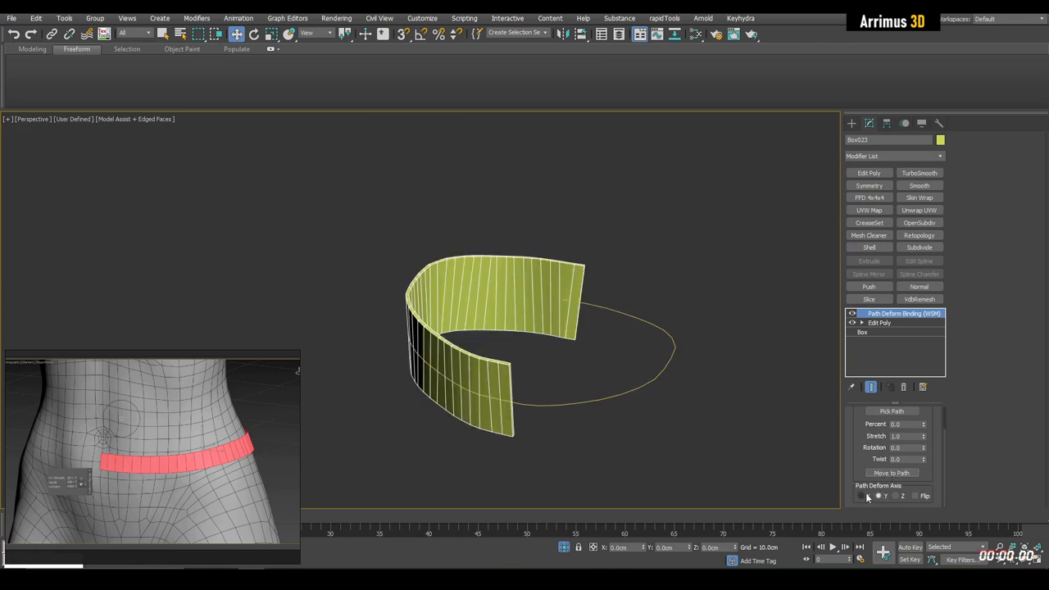